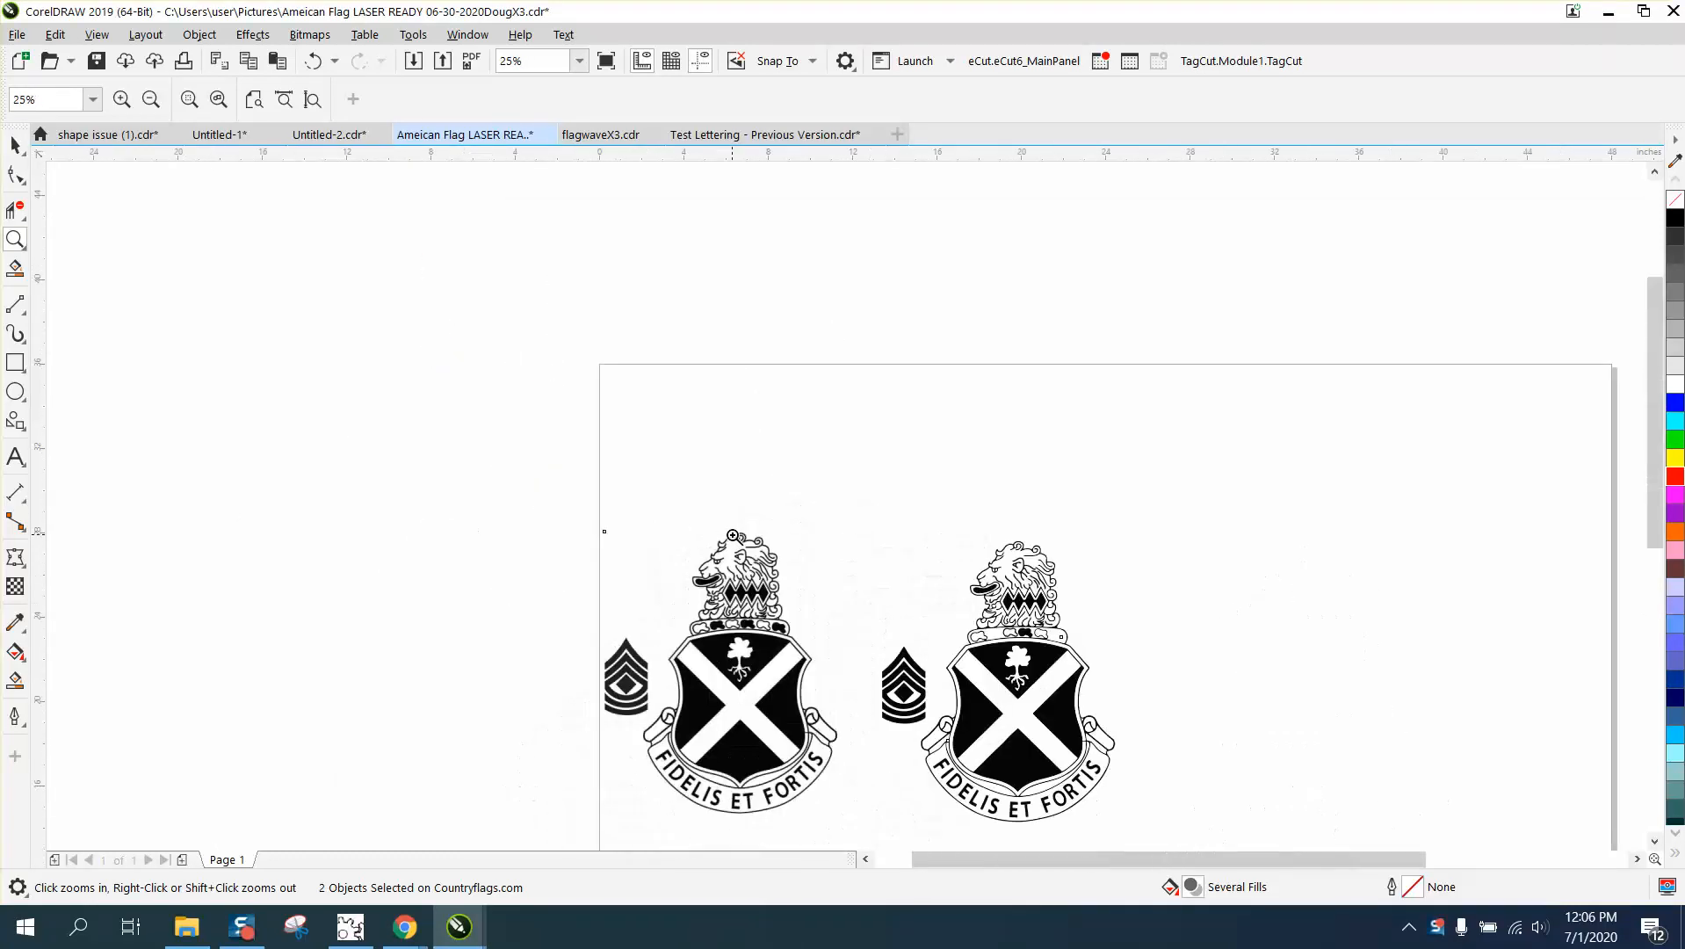
Step: Zoom in on the two traced crests and their chevrons
left_click(994, 709)
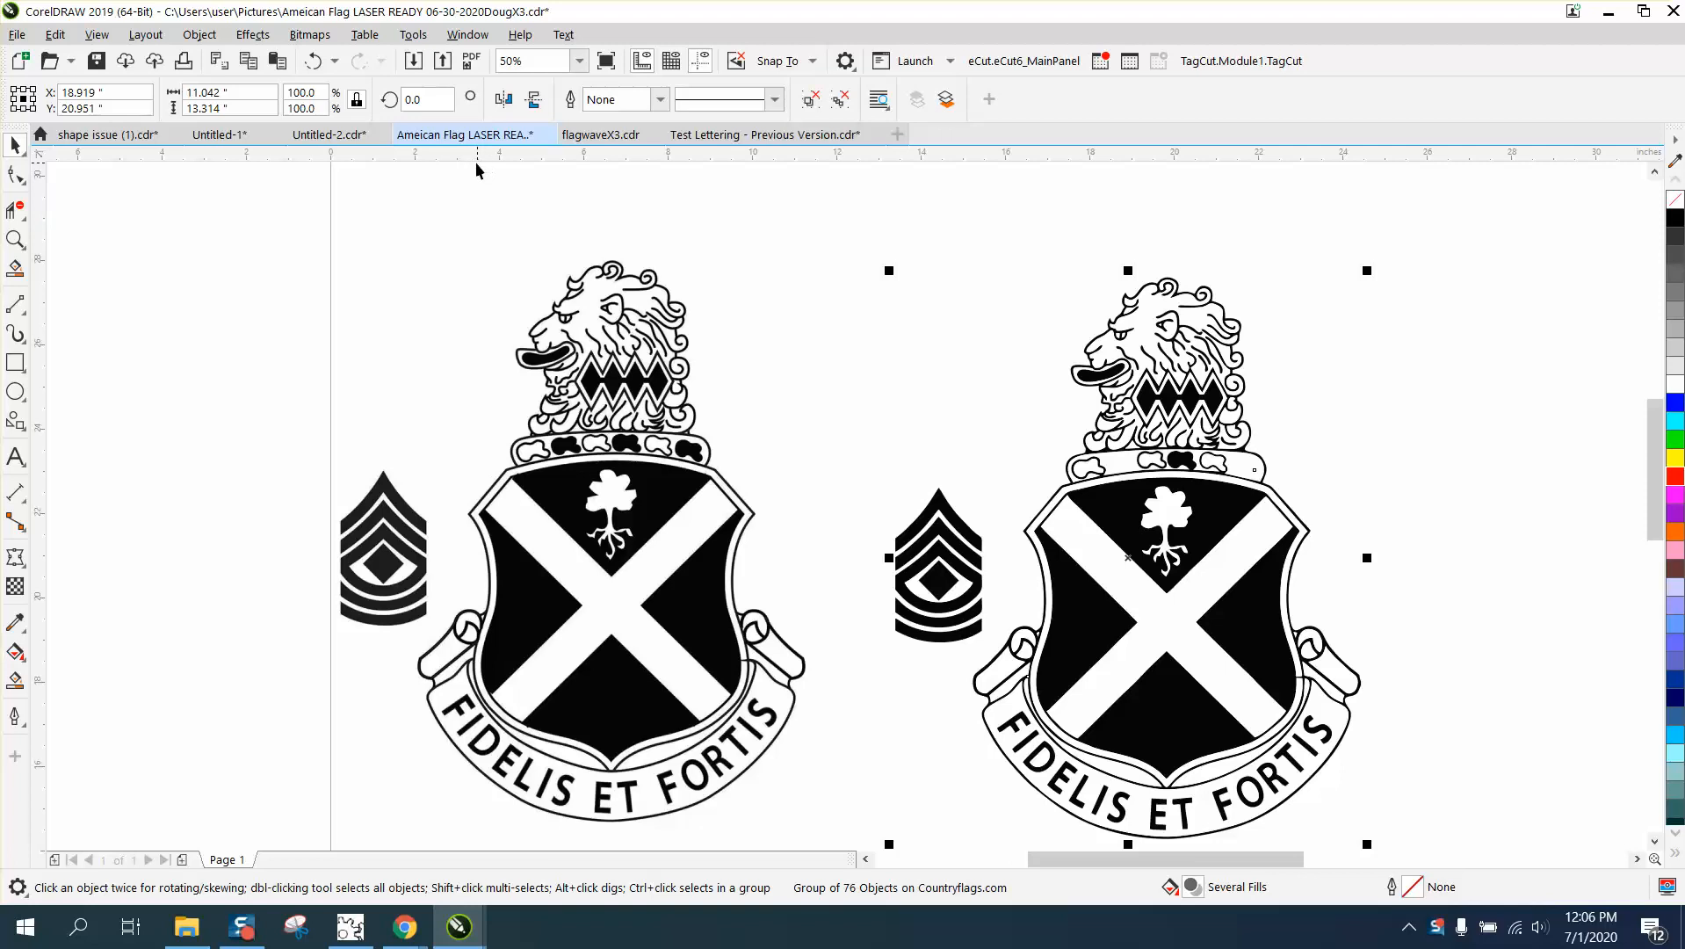
mouse_move(419, 161)
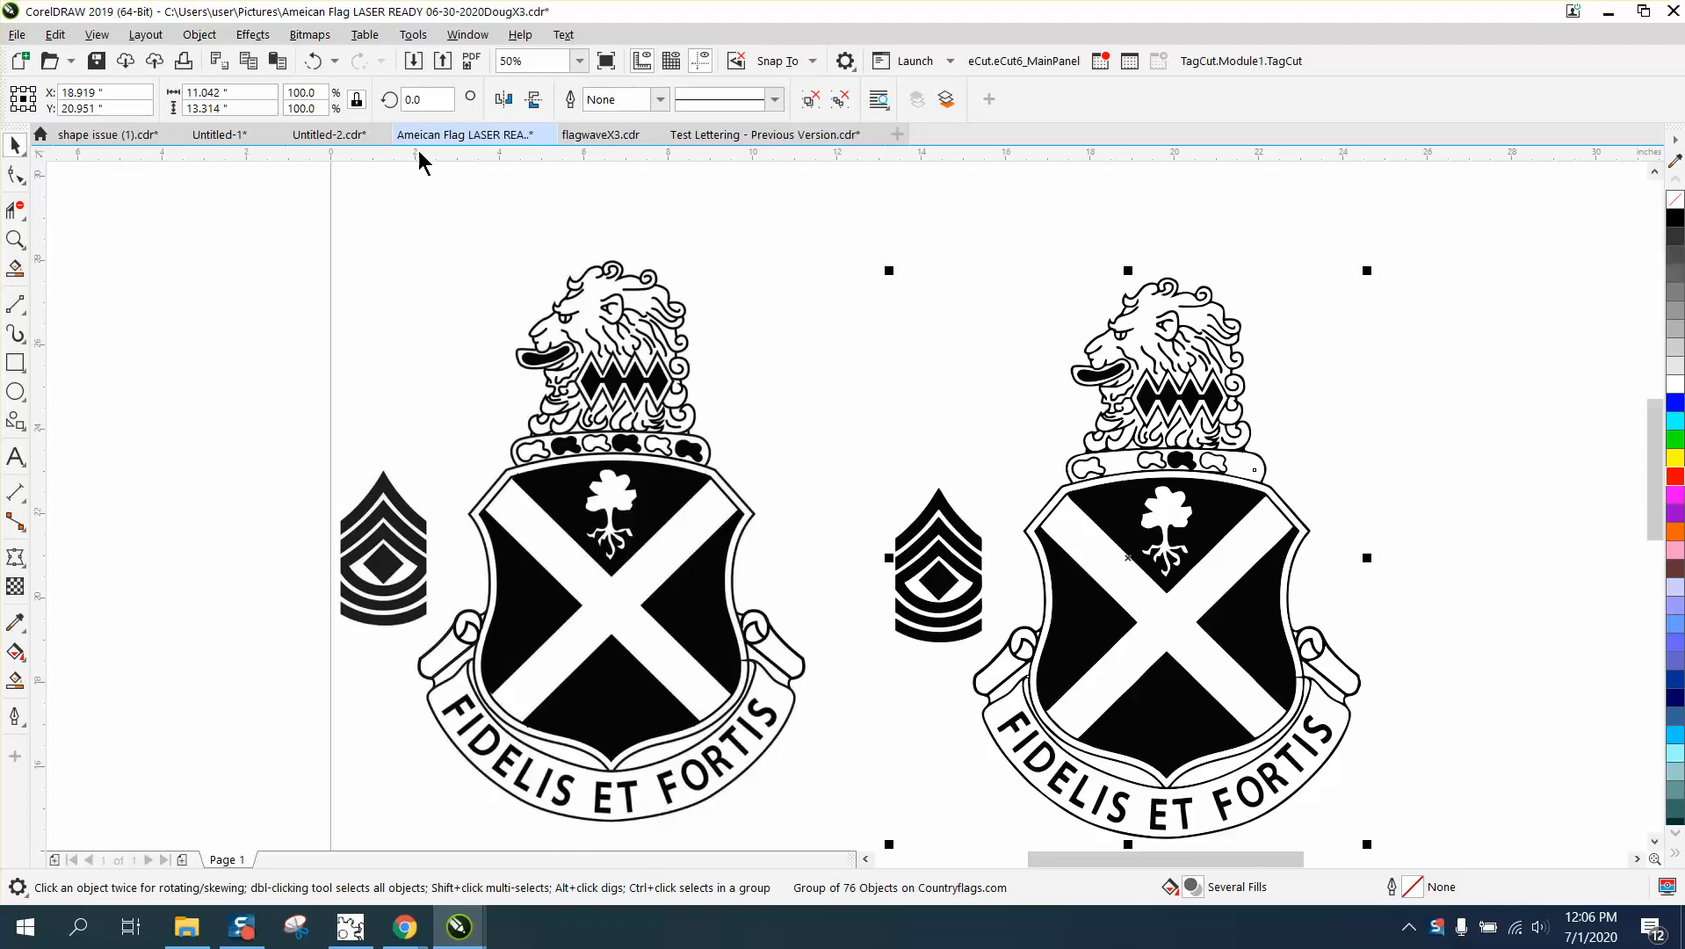
Step: Deselect the crest group and select the chevron beside the right-hand crest
left_click(198, 33)
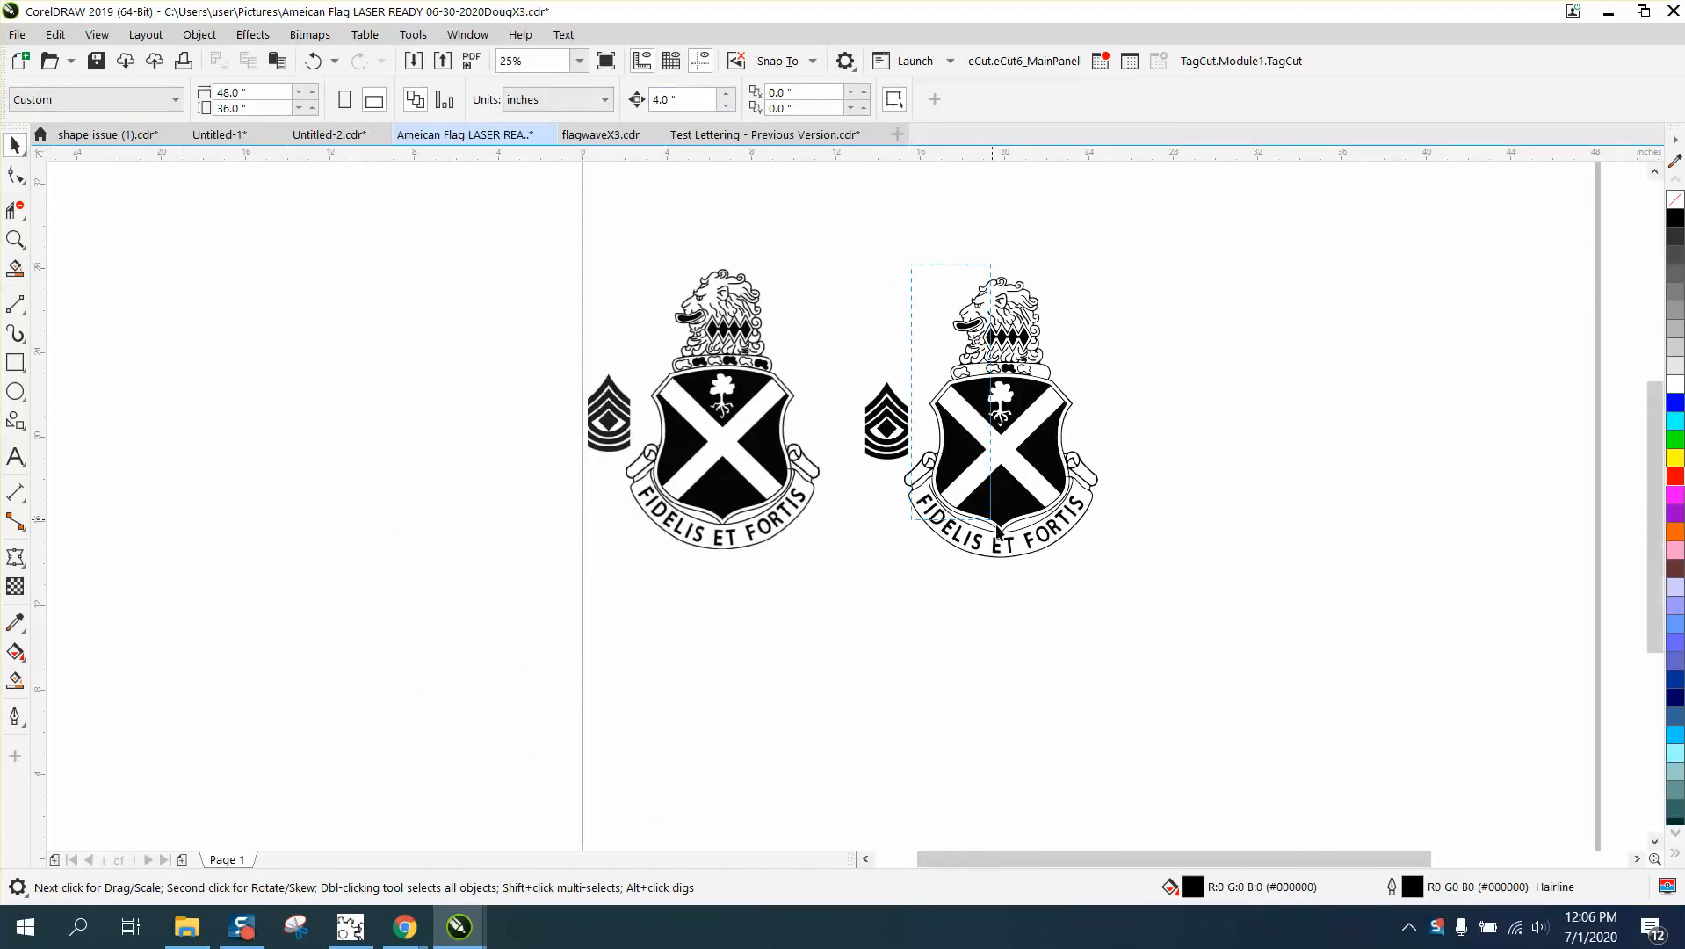
left_click(1000, 408)
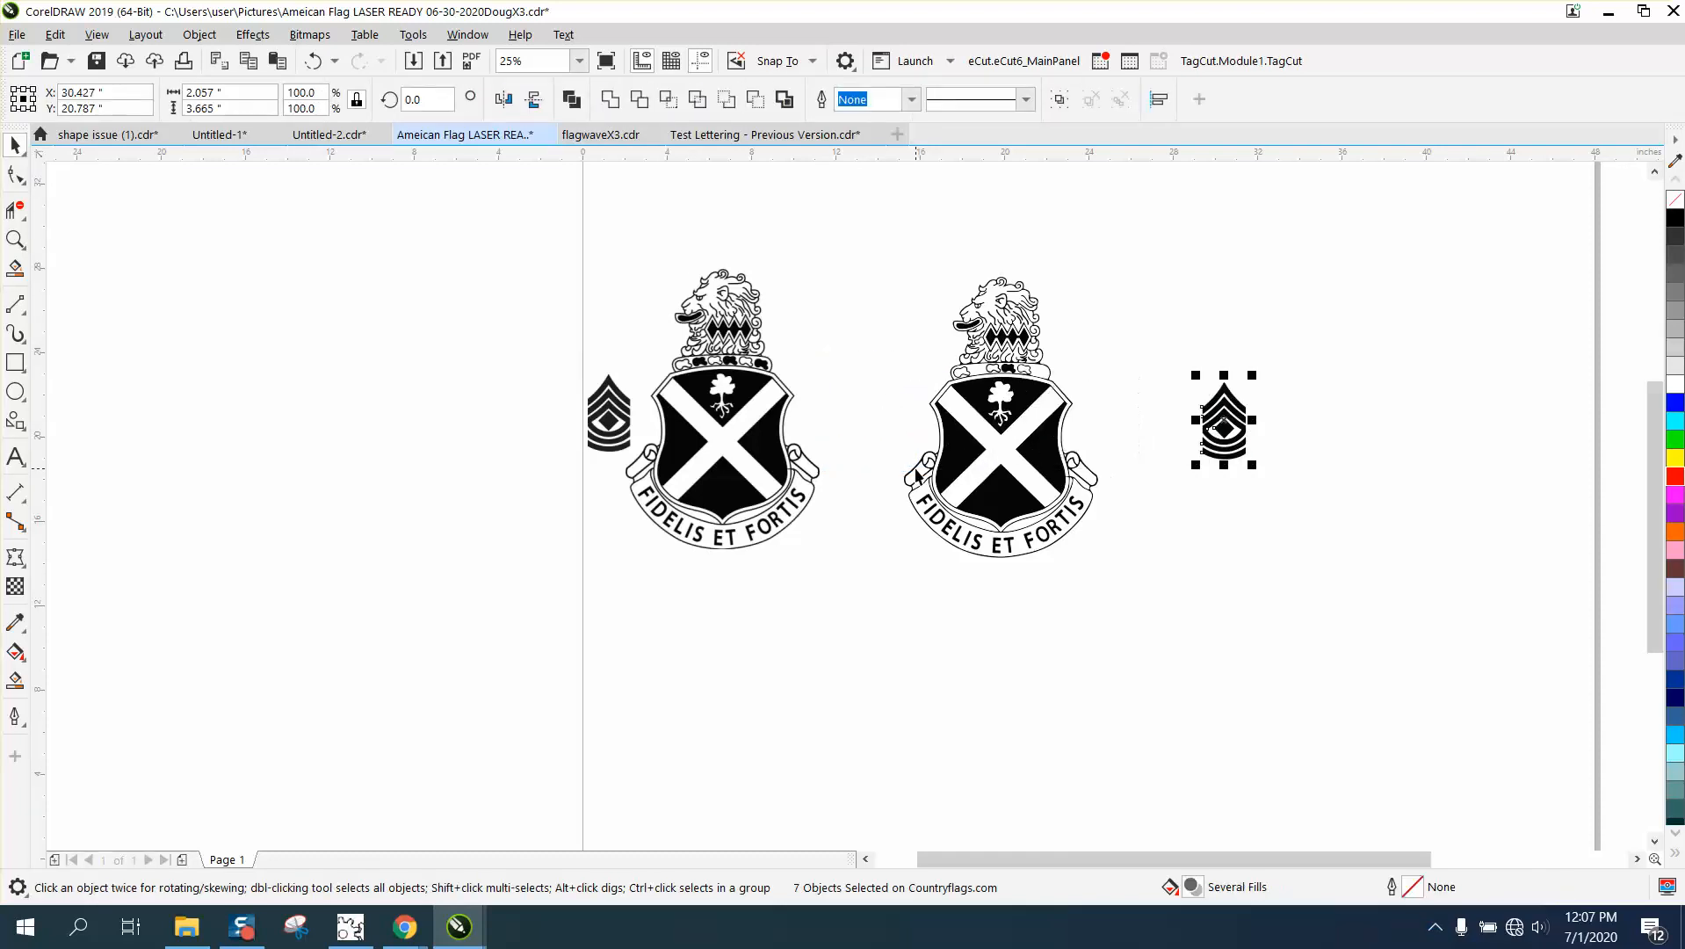
Step: Select the separated chevron to prepare its red hairline boundary copy
left_click(16, 239)
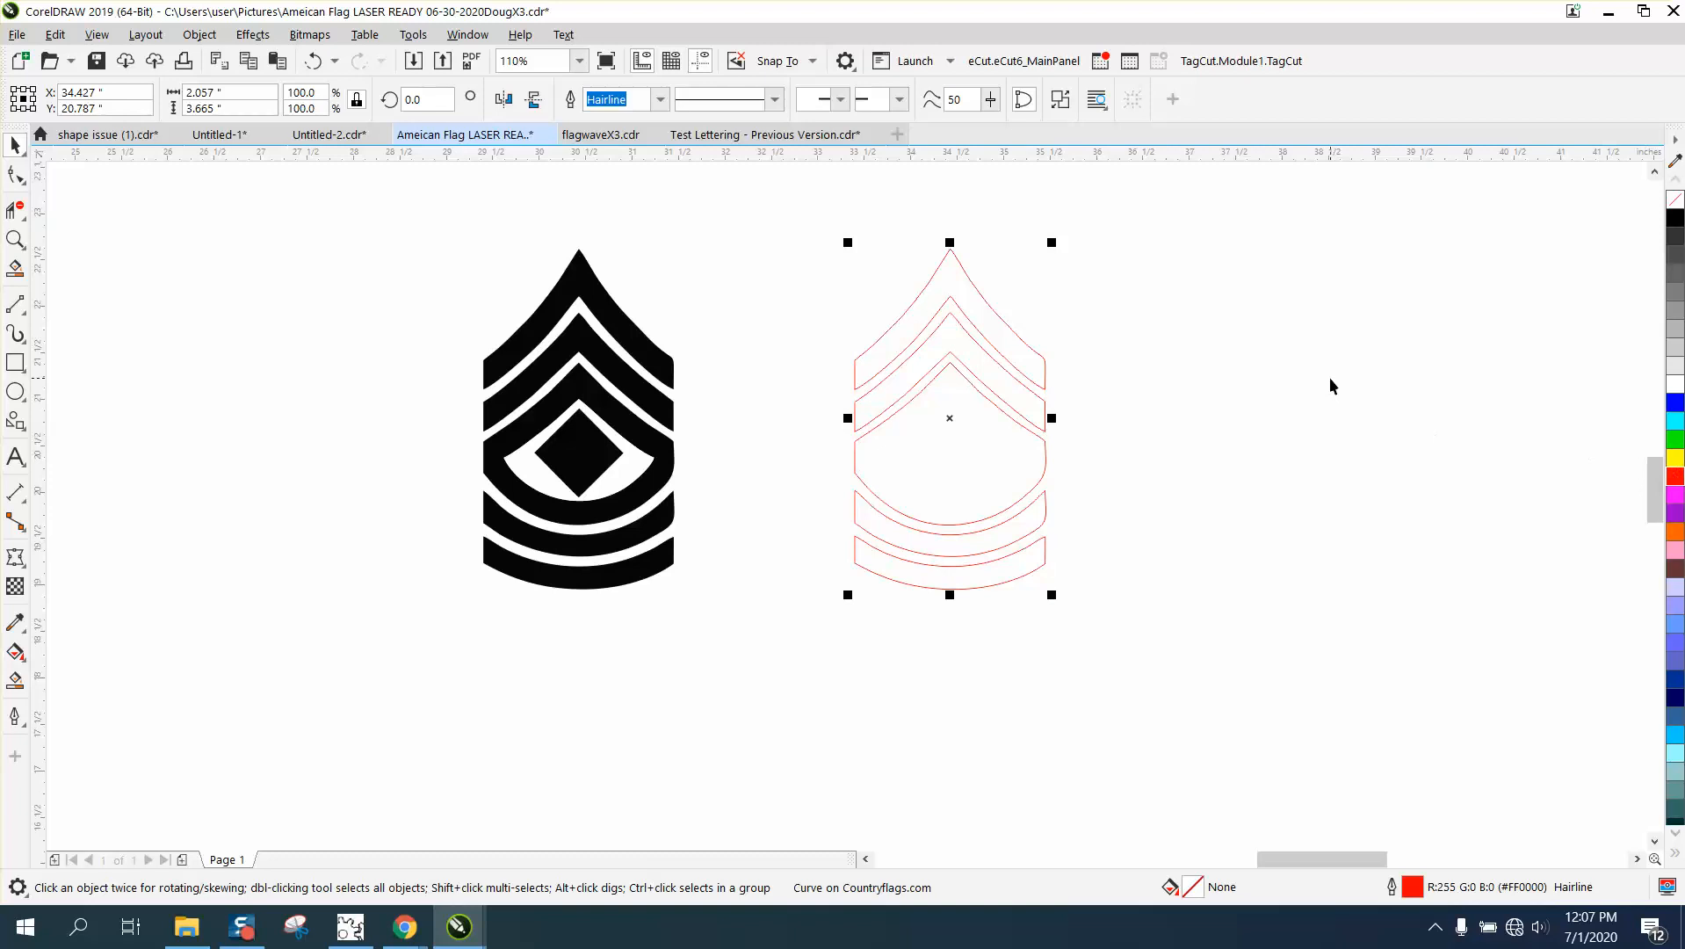
mouse_move(1286, 391)
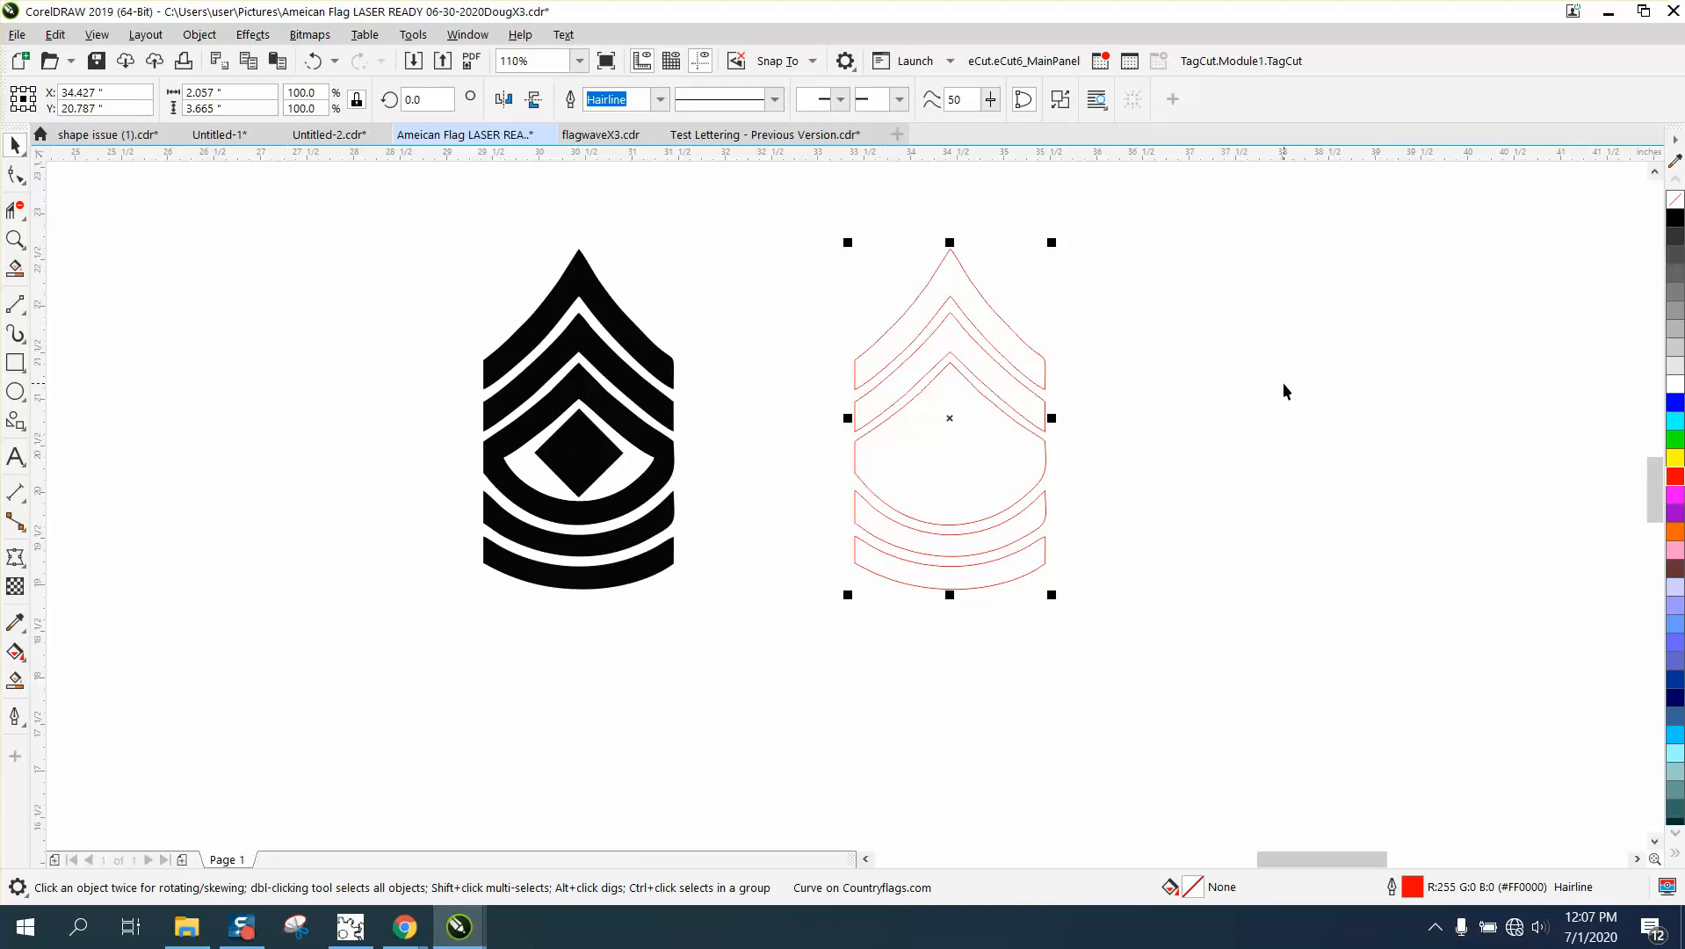
mouse_move(1201, 421)
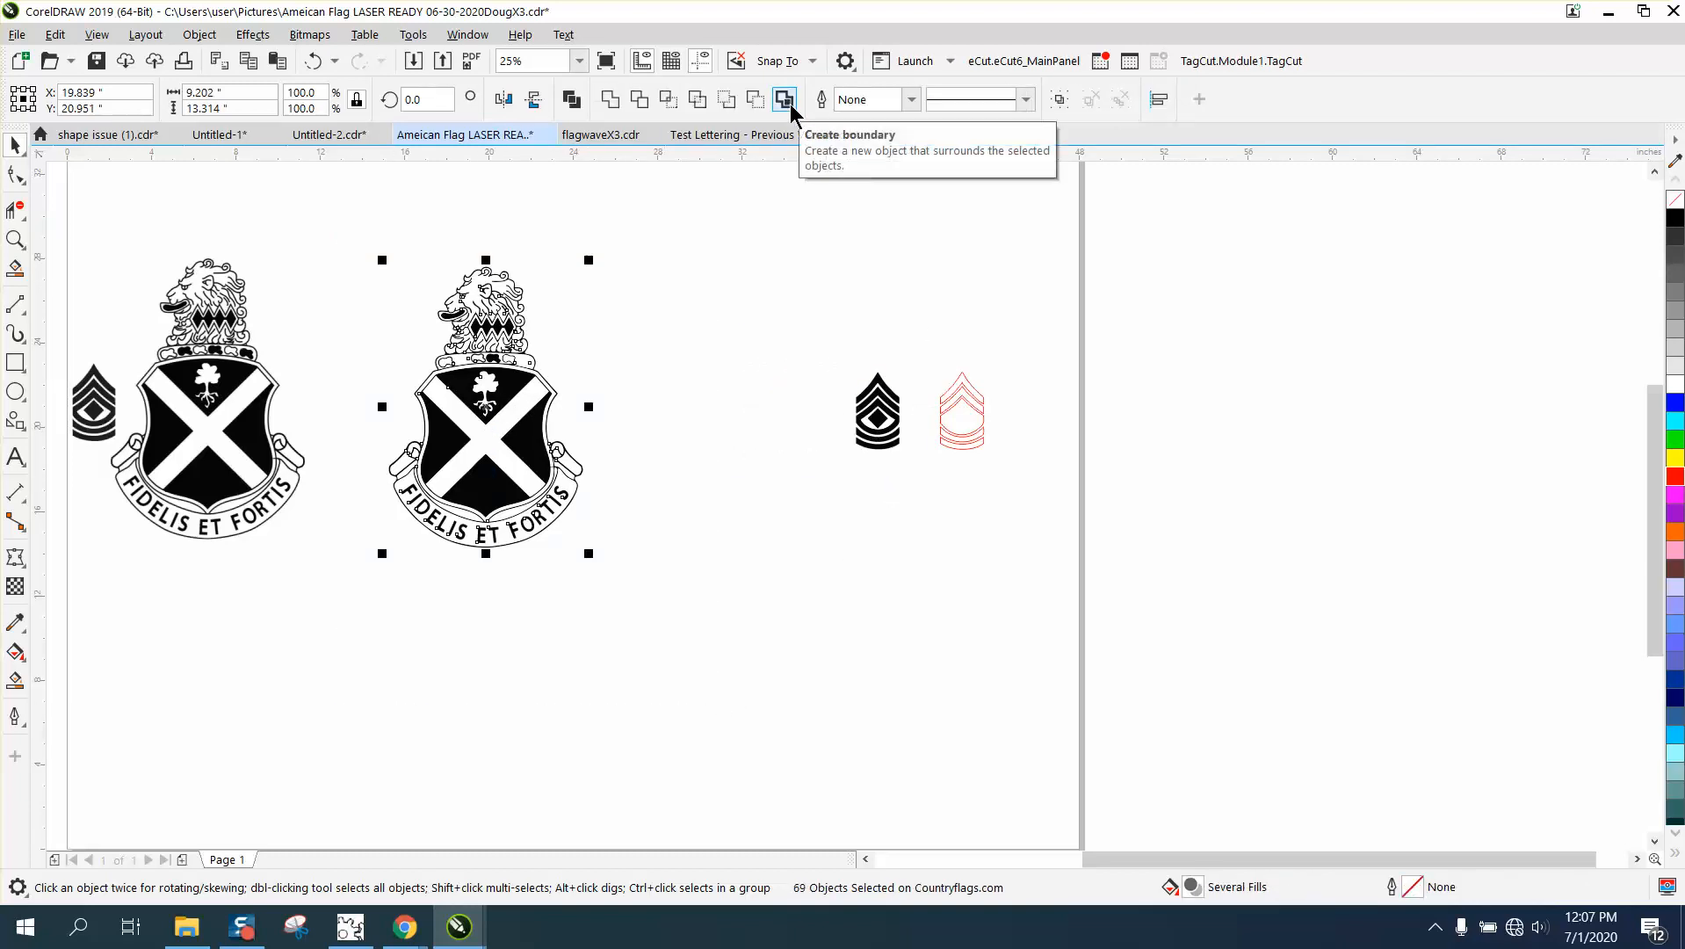
Step: Create a boundary curve around the right-hand crest and position it over the crest
left_click(784, 99)
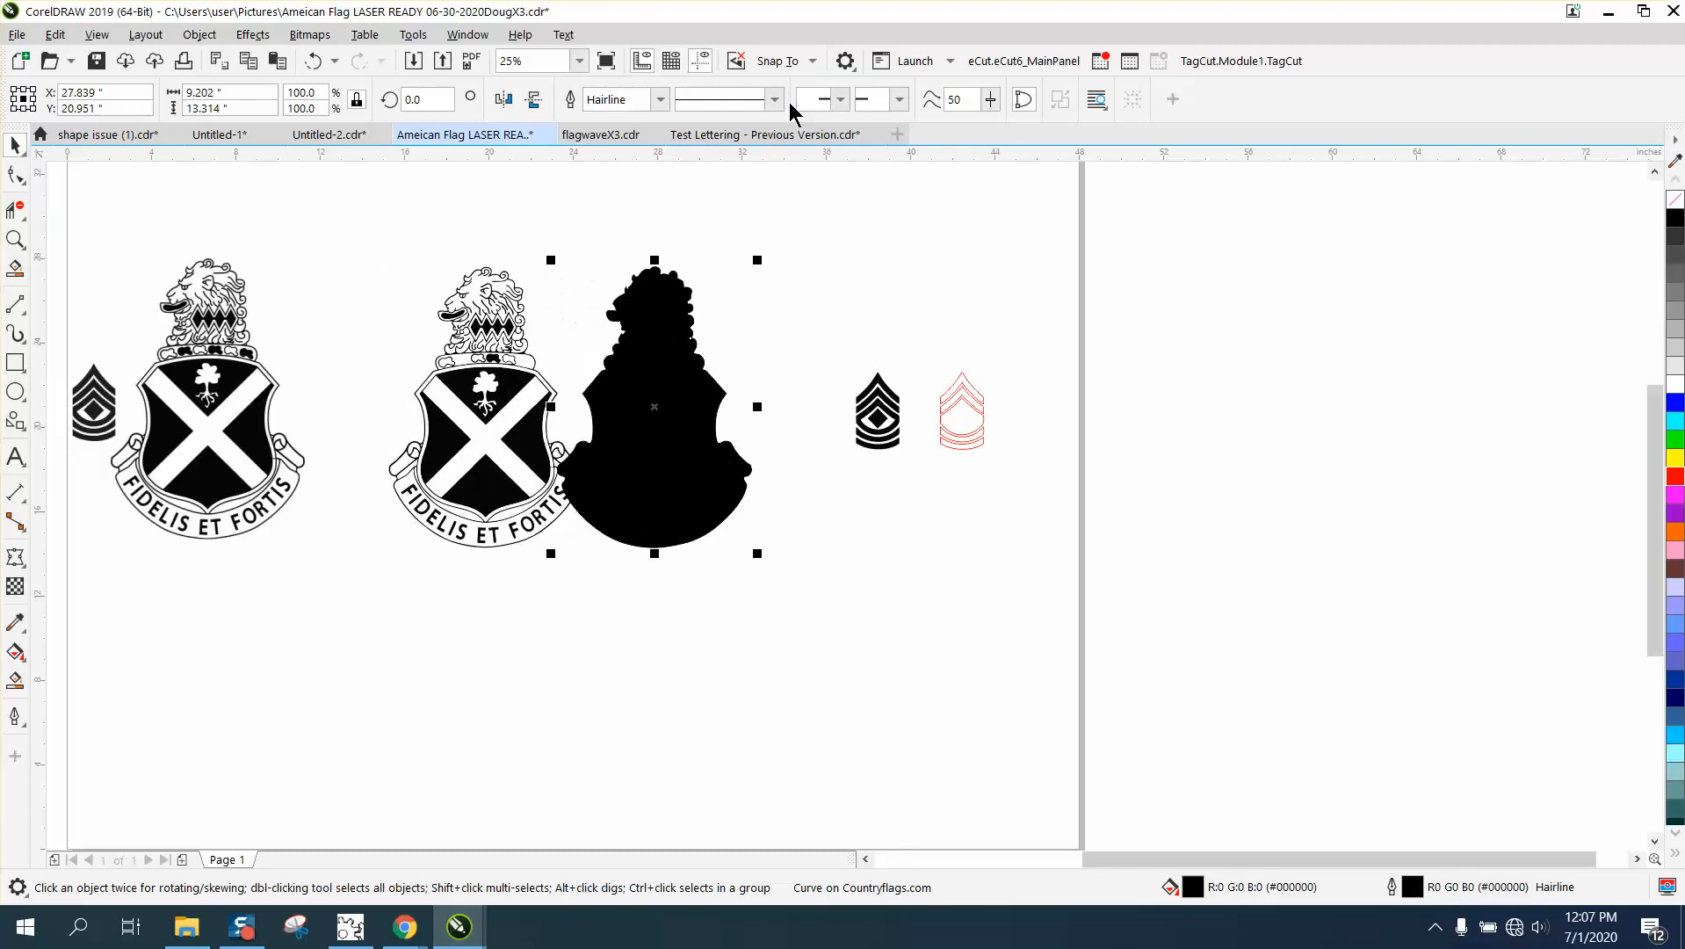
left_click_drag(652, 406, 737, 405)
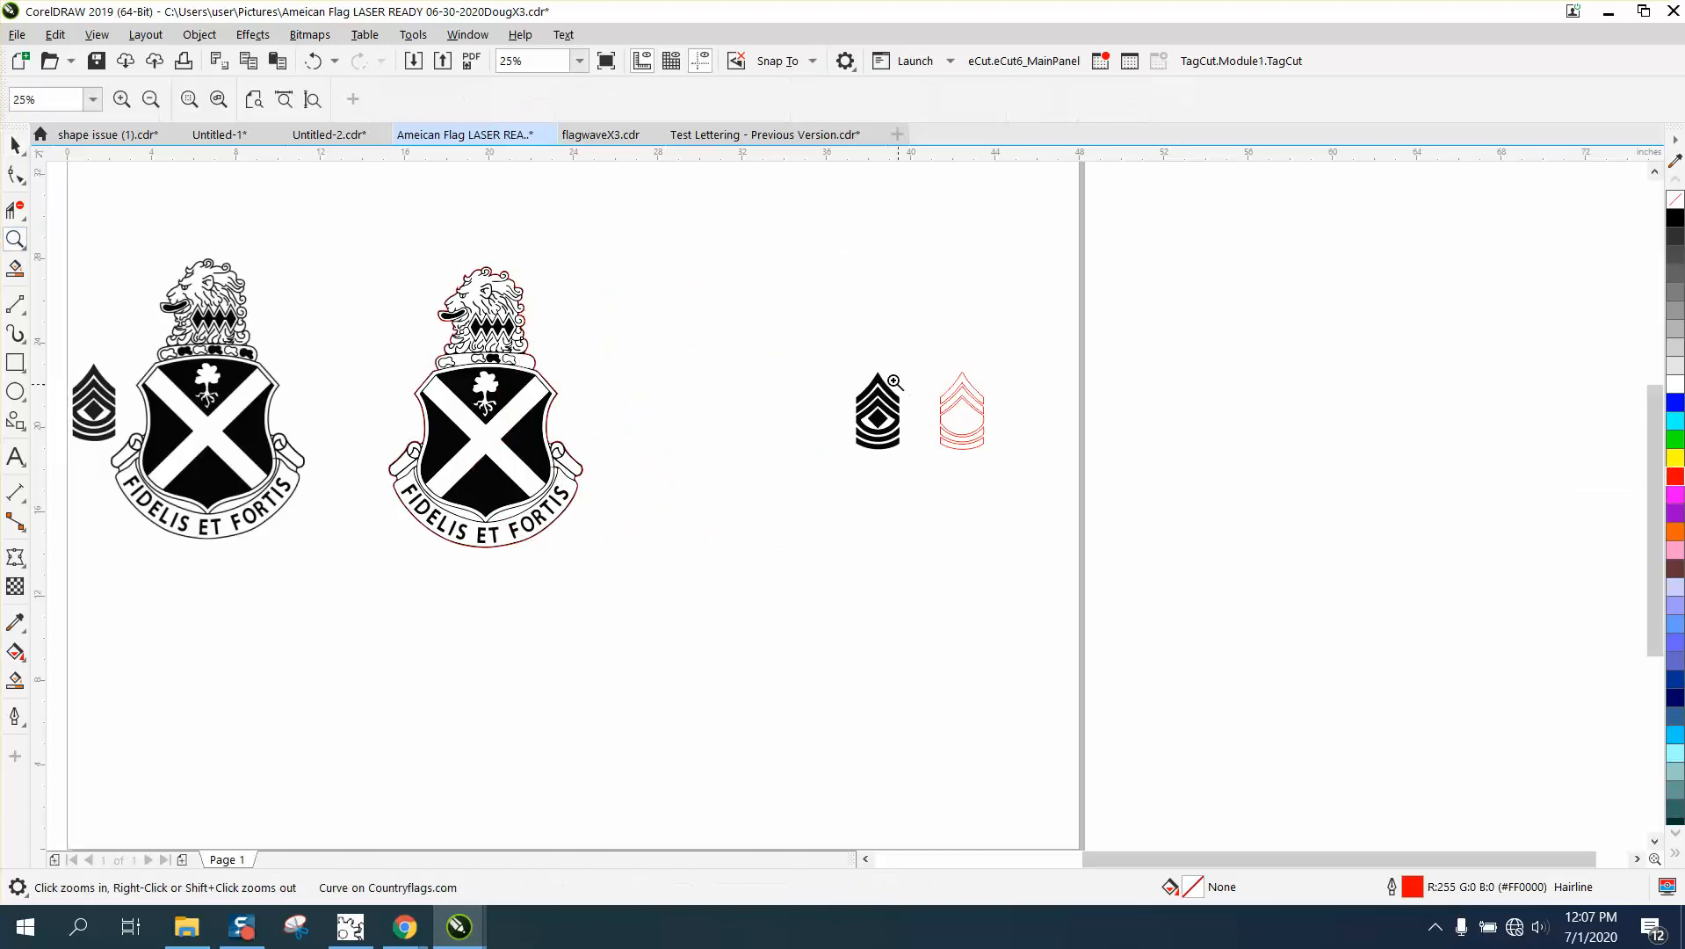
left_click(880, 409)
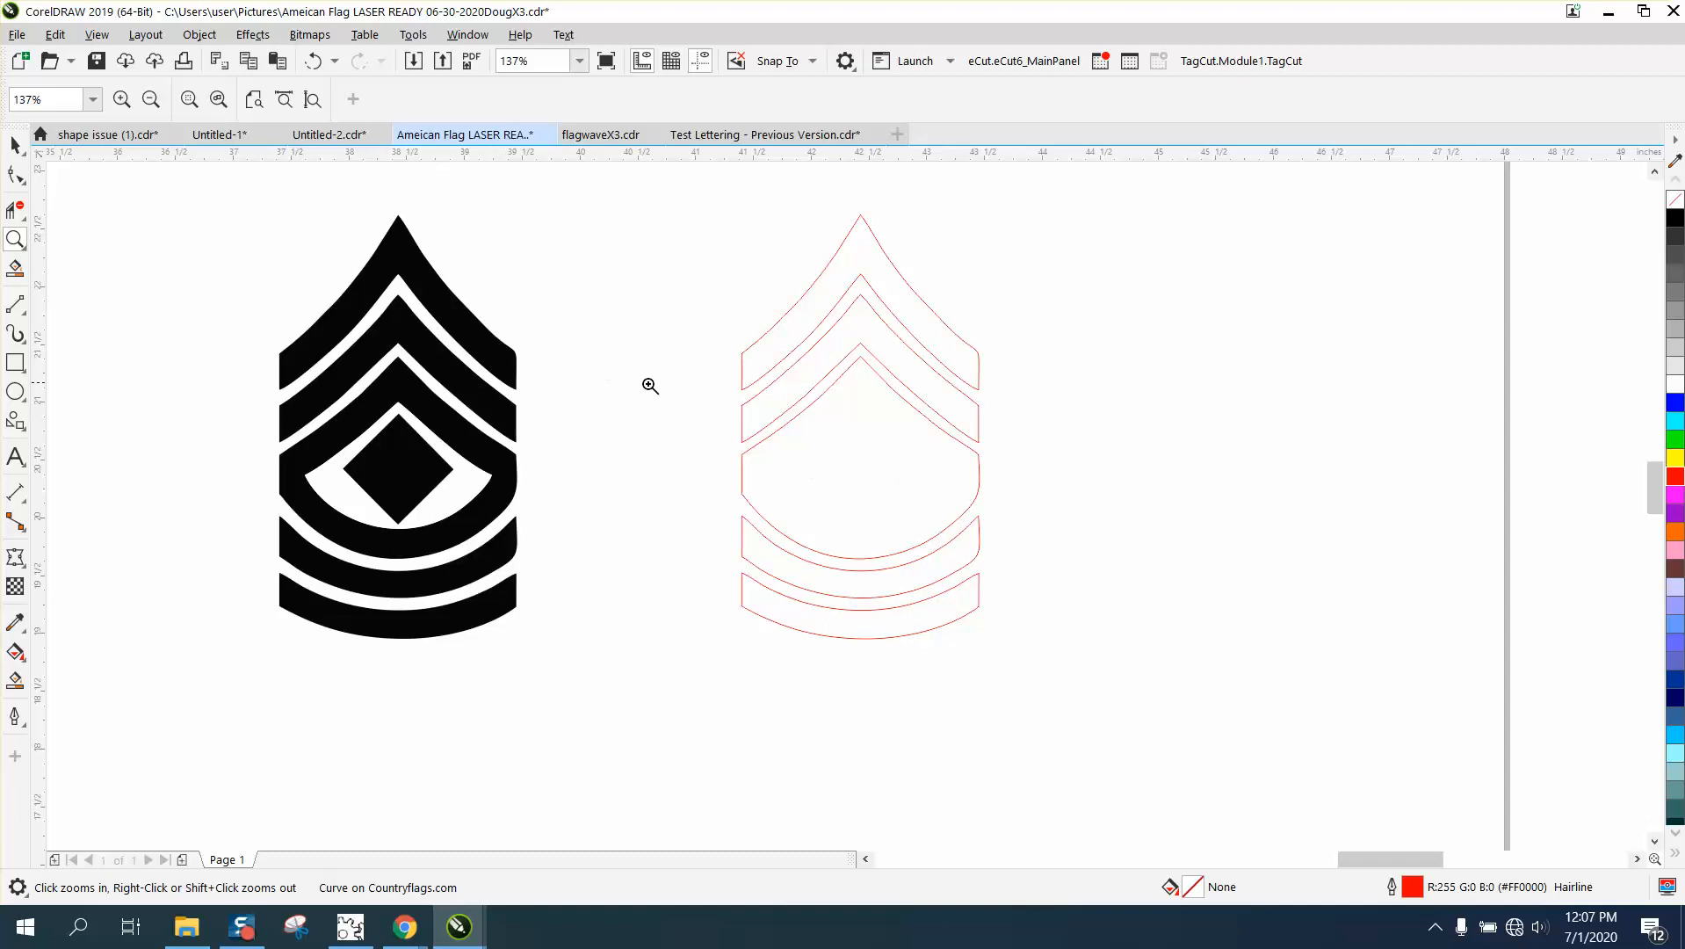
mouse_move(704, 446)
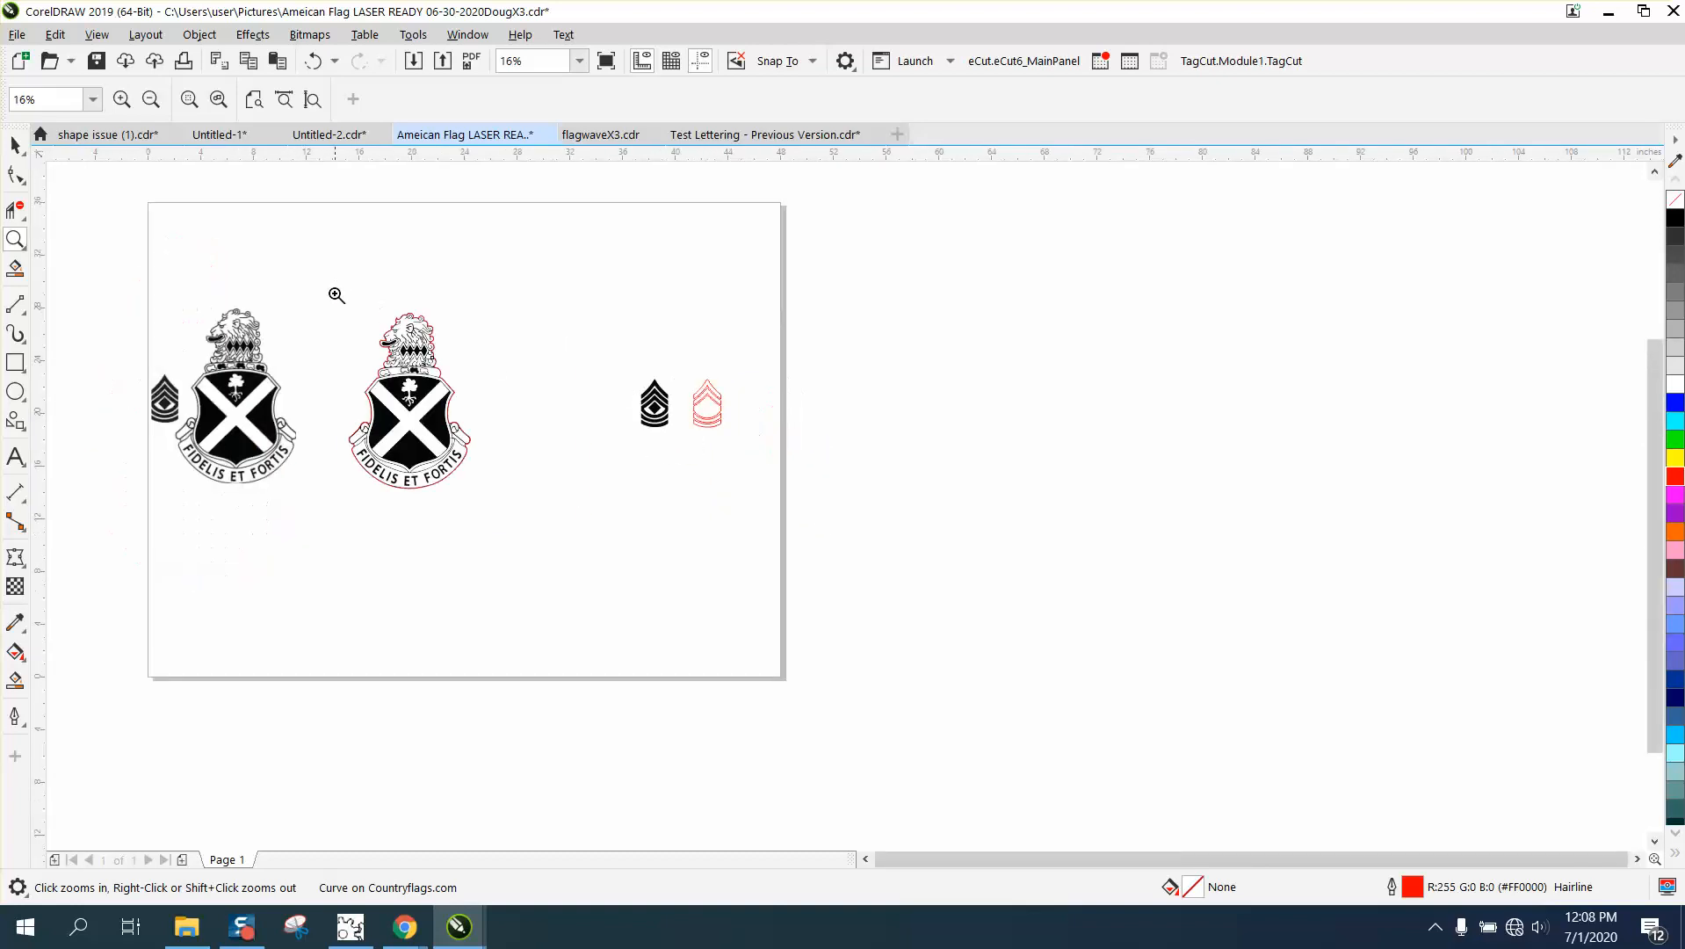
left_click(336, 294)
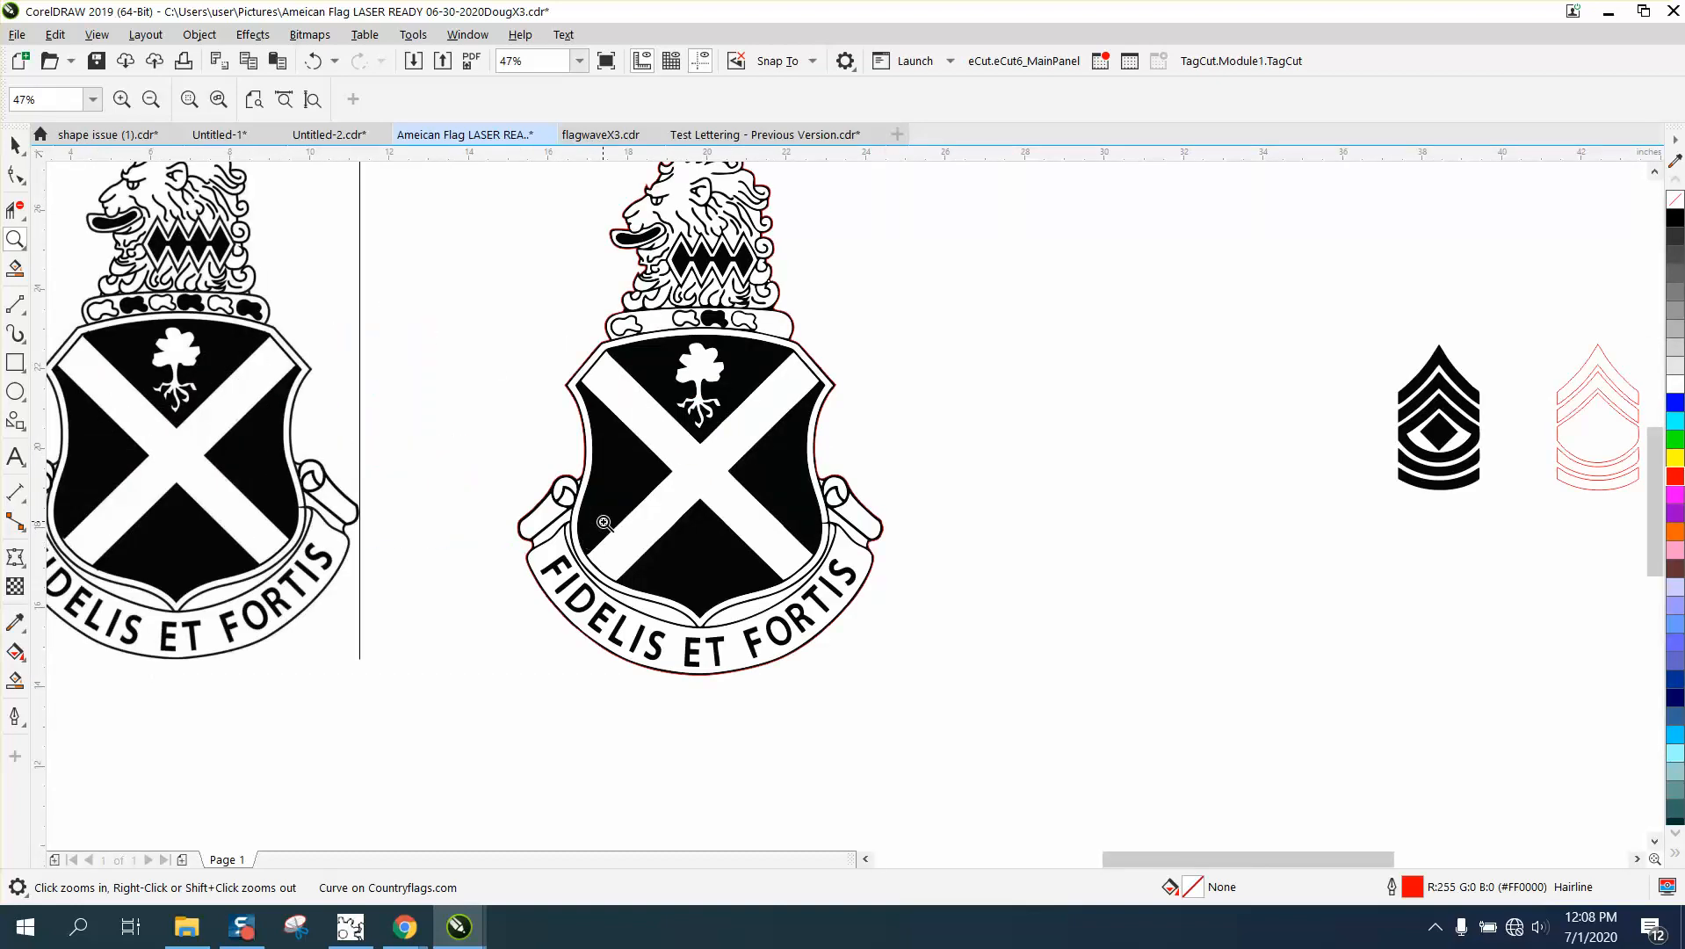